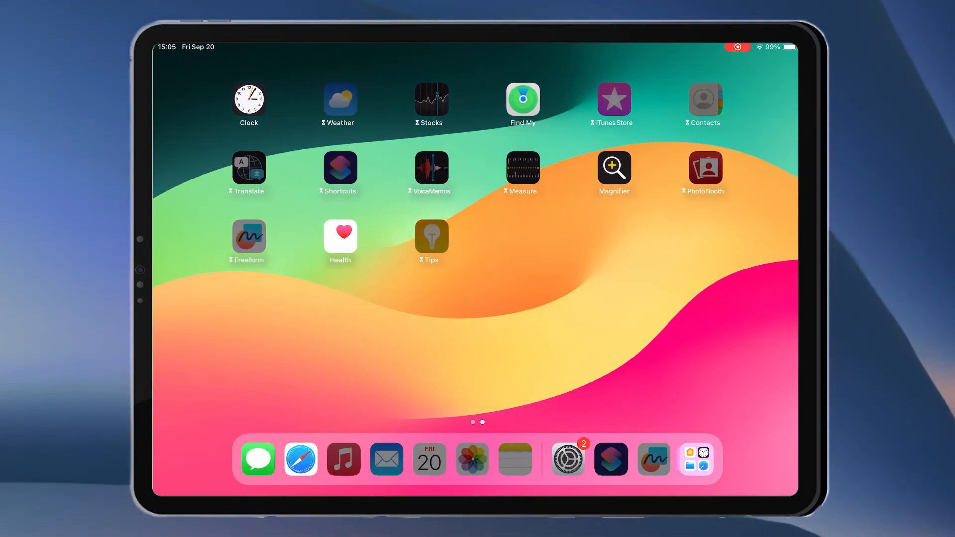
Step: Launch Photo Booth on the iPad and dismiss its Screen Time limit notice
{"action": "left_click", "coordinate": [704, 166]}
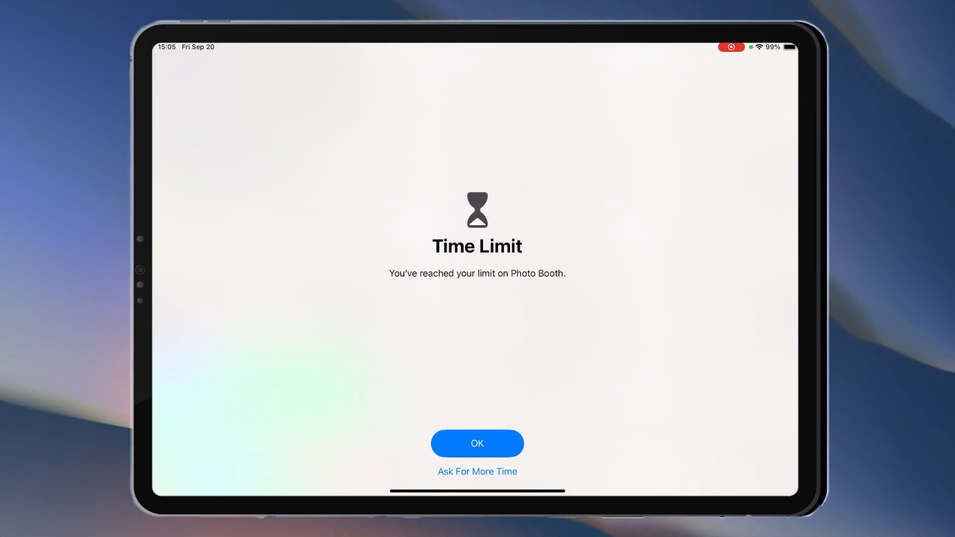
{"action": "left_click", "coordinate": [477, 444]}
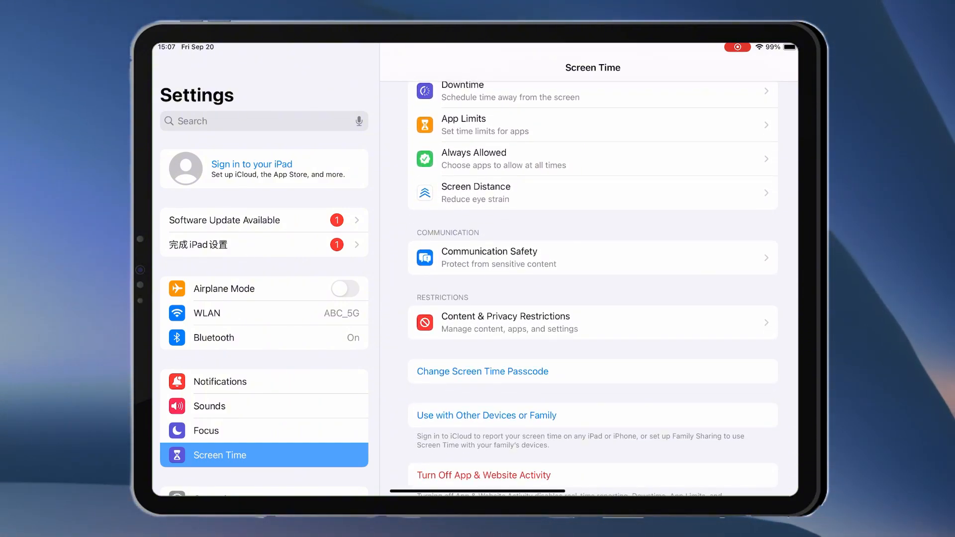
Step: Show the Change Screen Time Passcode menu in Settings > Screen Time
{"action": "left_click", "coordinate": [482, 371]}
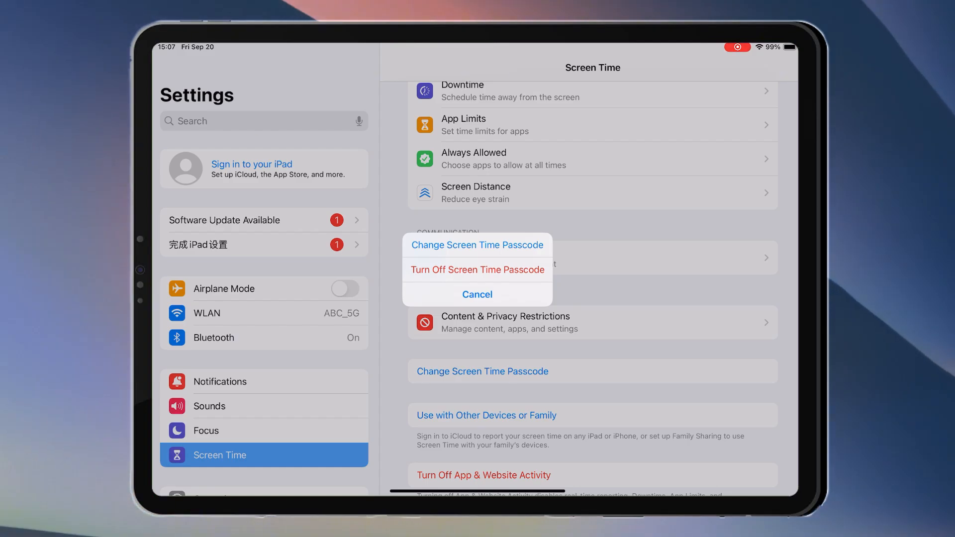
{"action": "left_click", "coordinate": [477, 244]}
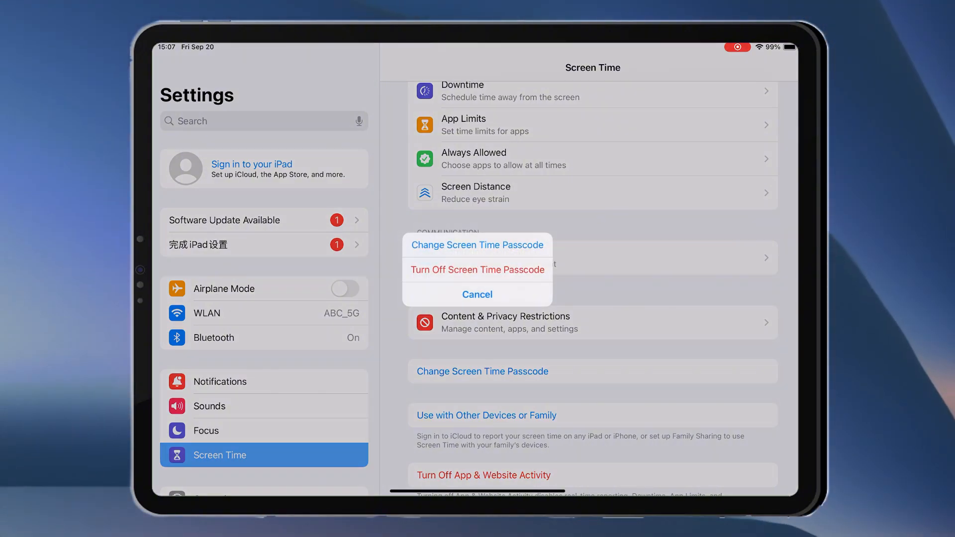
{"action": "left_click", "coordinate": [477, 269]}
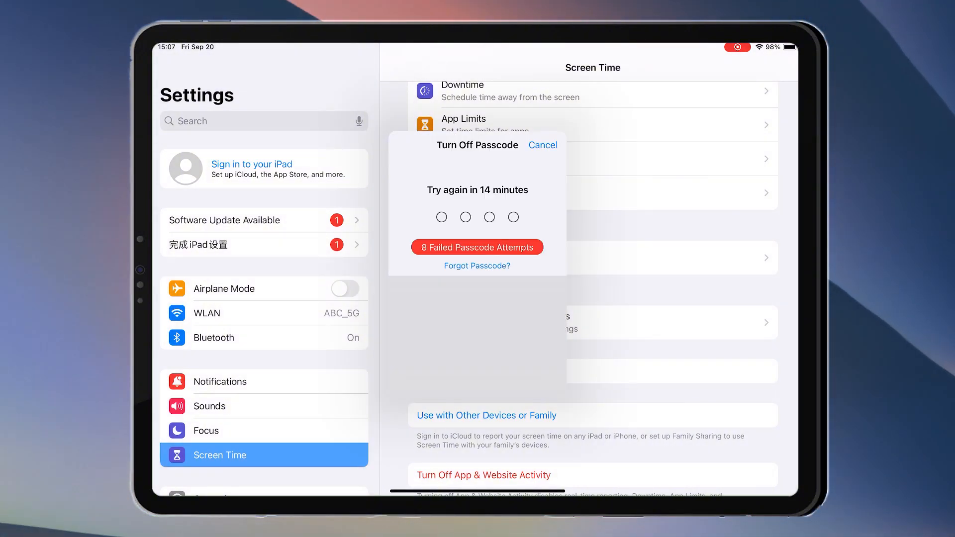
{"action": "left_click", "coordinate": [477, 265]}
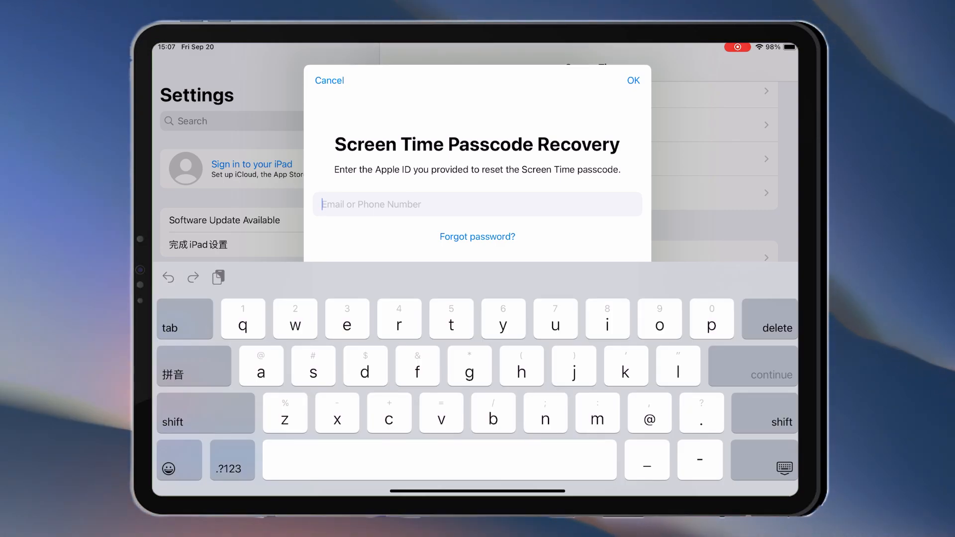
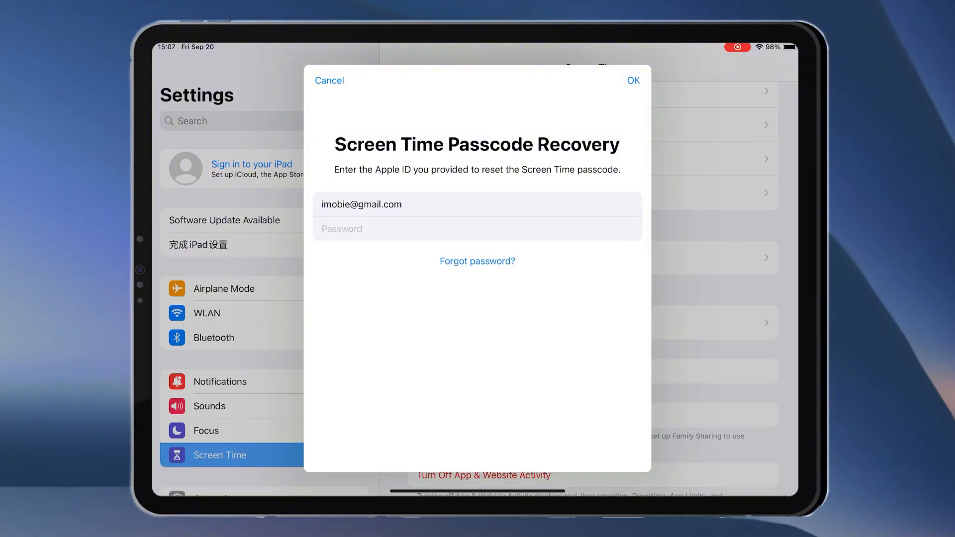
{"action": "left_click", "coordinate": [477, 228]}
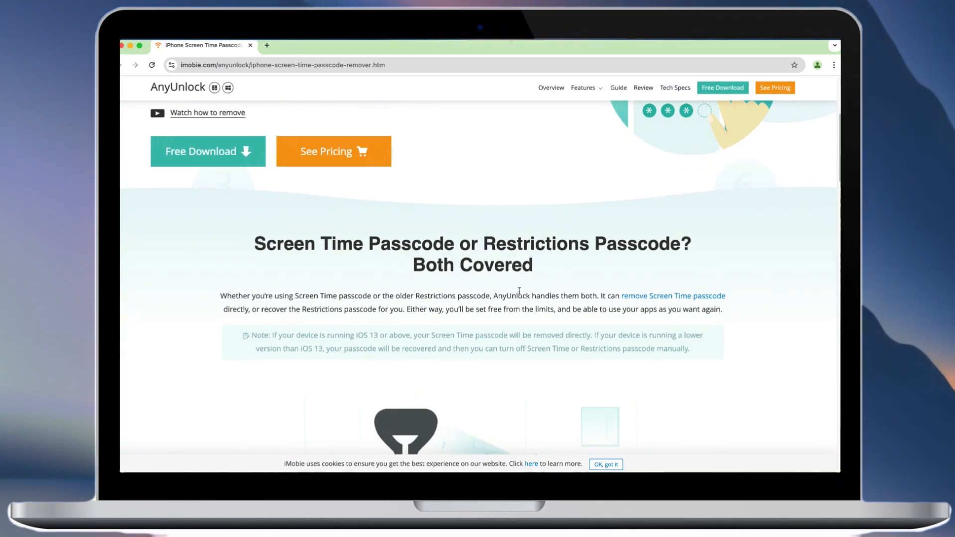
Step: Browse imobie.com's AnyUnlock tools and scroll through the Unlock Screen Time Passcode page
{"action": "scroll", "scroll_direction": "down", "scroll_amount": 3}
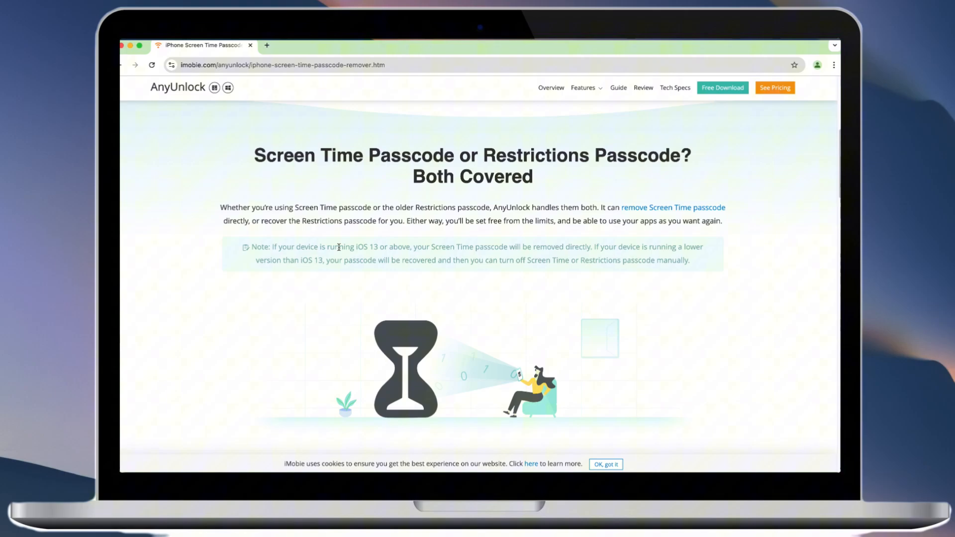
{"action": "left_click_drag", "start_coordinate": [358, 246], "coordinate": [588, 247]}
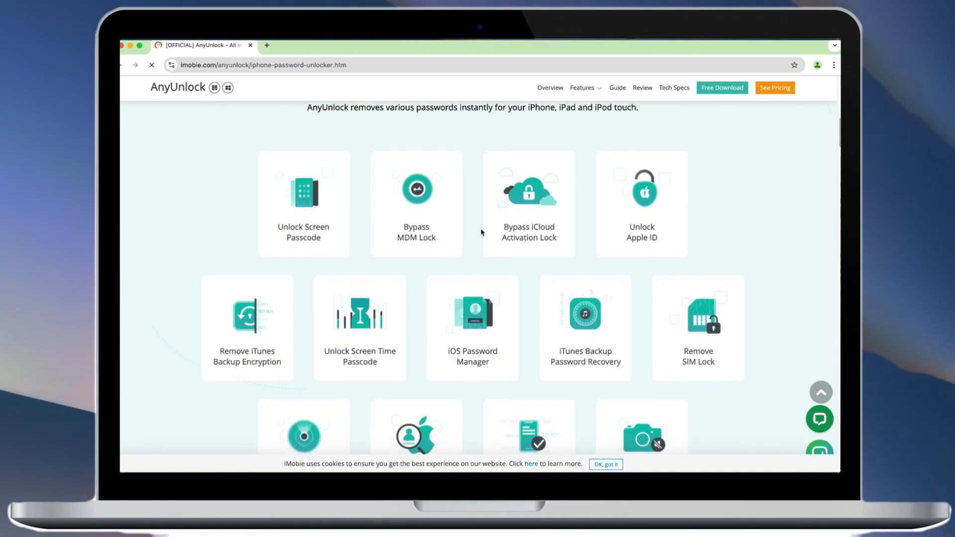
{"action": "scroll", "scroll_direction": "down", "scroll_amount": 3}
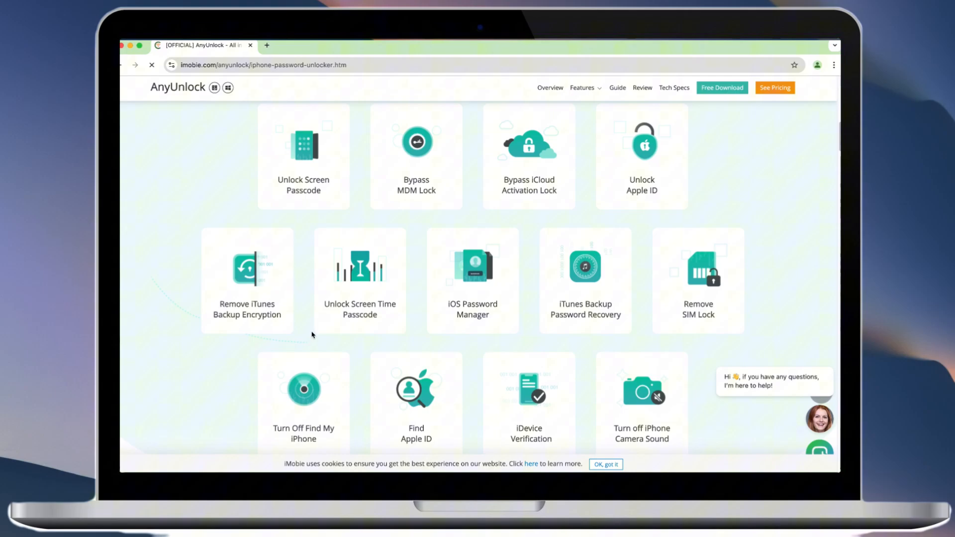
{"action": "left_click", "coordinate": [358, 280]}
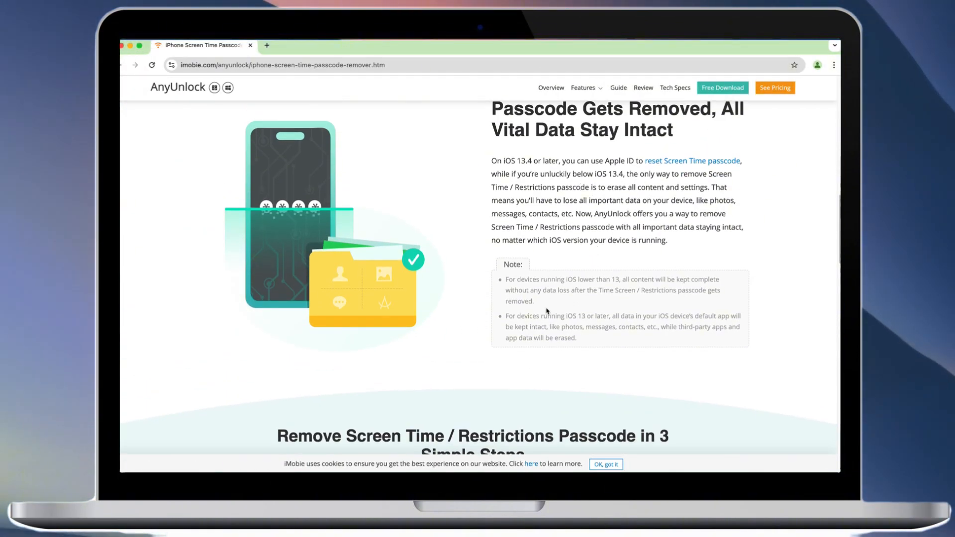
{"action": "scroll", "scroll_direction": "down", "scroll_amount": 3}
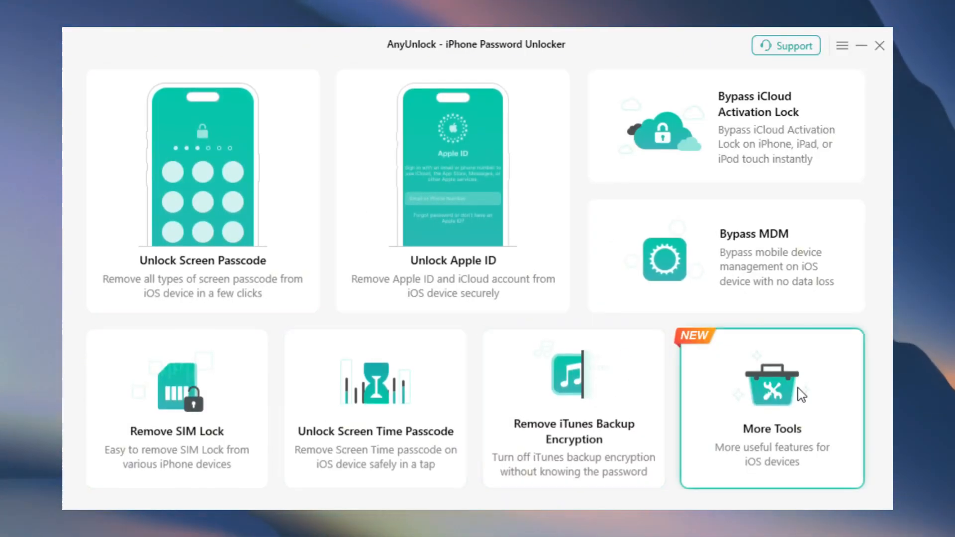
Step: Run Unlock Screen Time Passcode in AnyUnlock on the detected iPad Air 4
{"action": "left_click", "coordinate": [374, 408]}
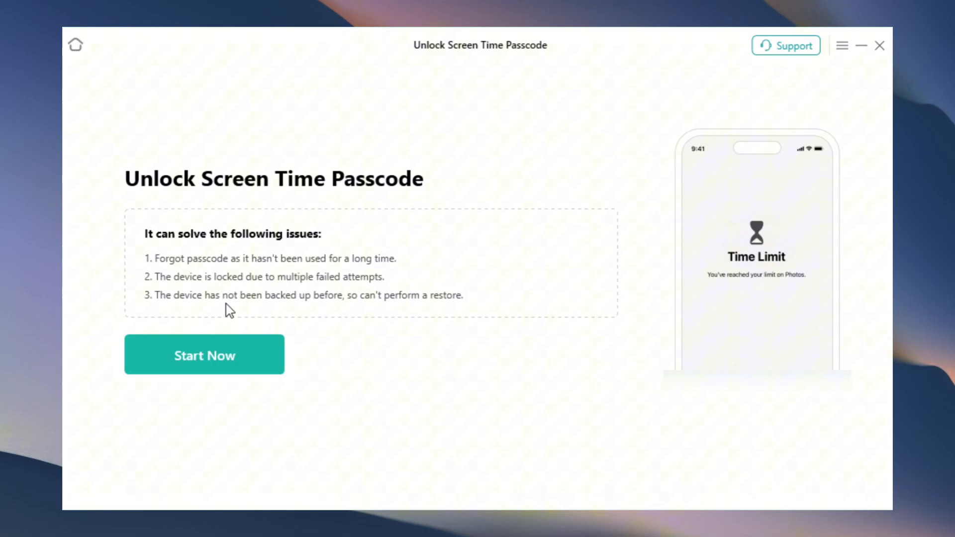
{"action": "left_click", "coordinate": [204, 354]}
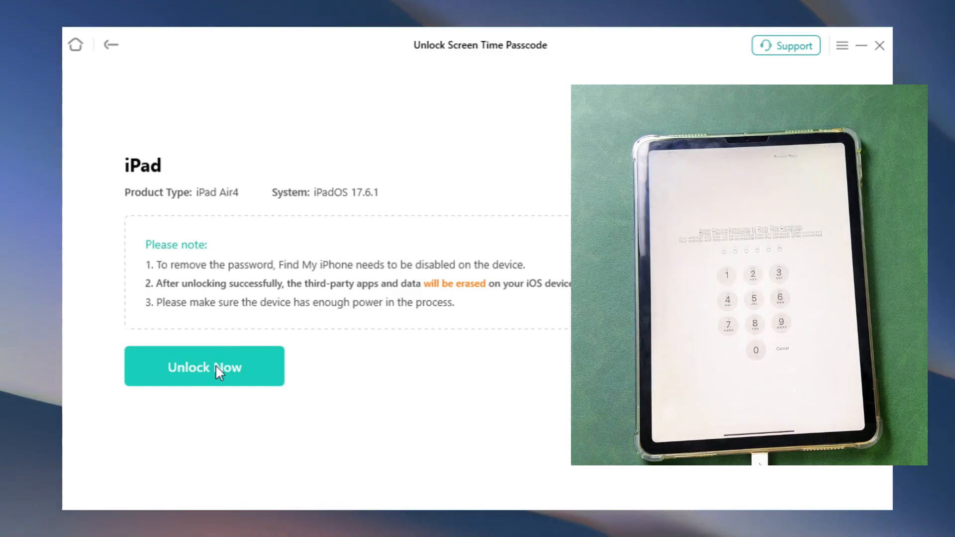
{"action": "left_click", "coordinate": [204, 366]}
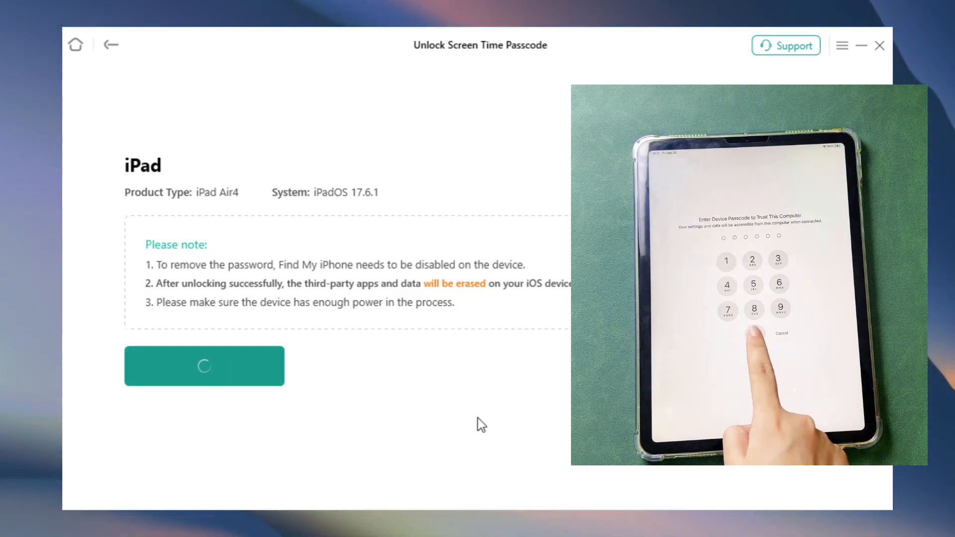